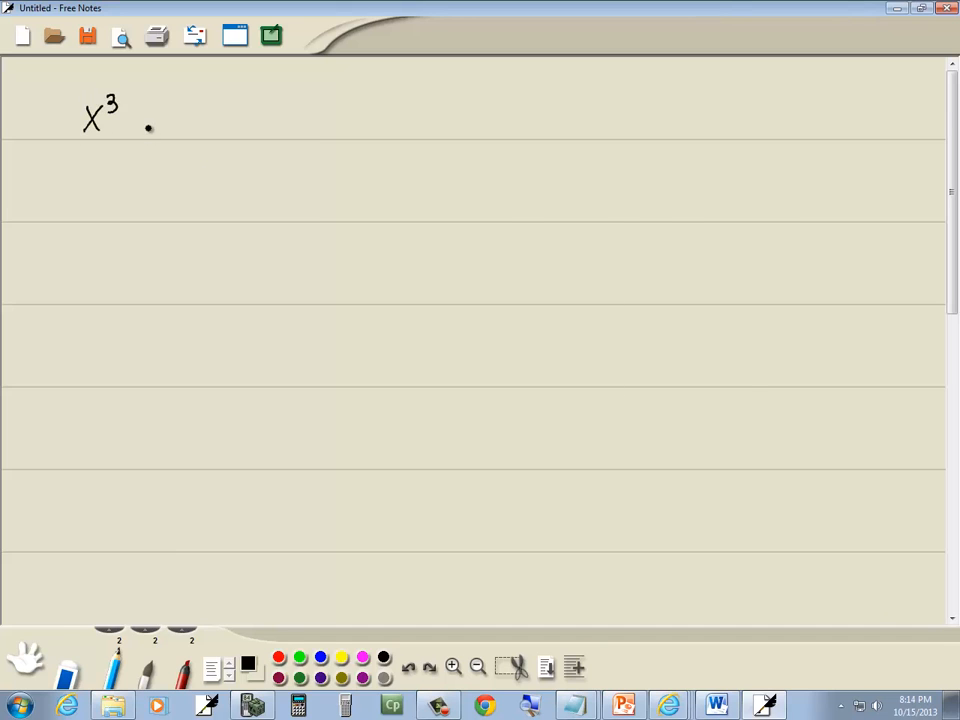
# Step: Handwrite the start of the inequality, x³ − 6, on the notes page
pyautogui.moveTo(122, 120); pyautogui.dragTo(156, 120)
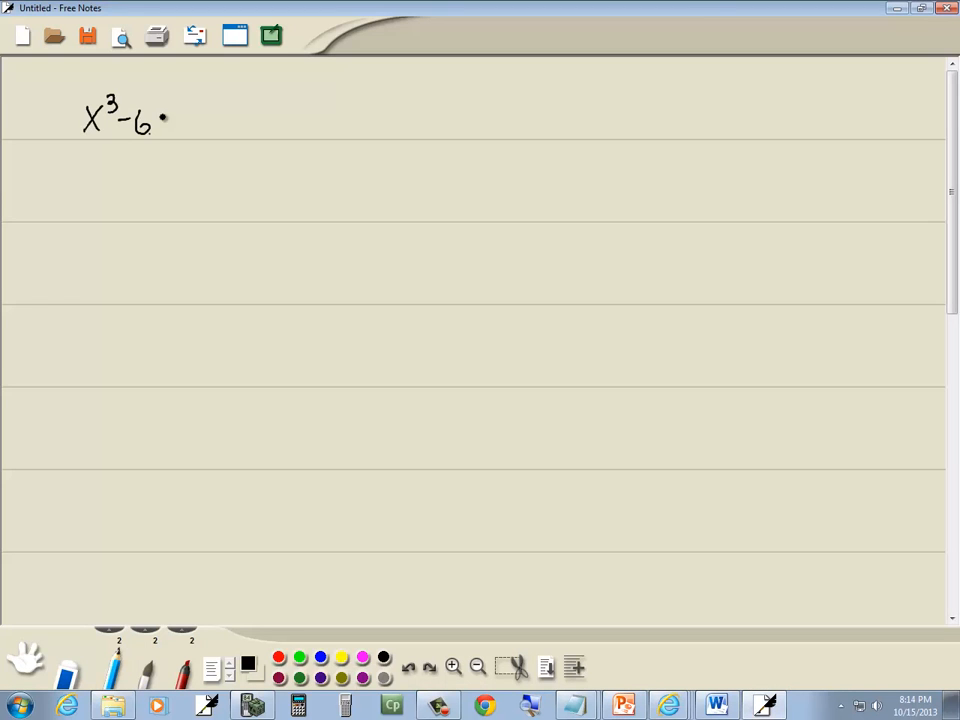
pyautogui.click(622, 706)
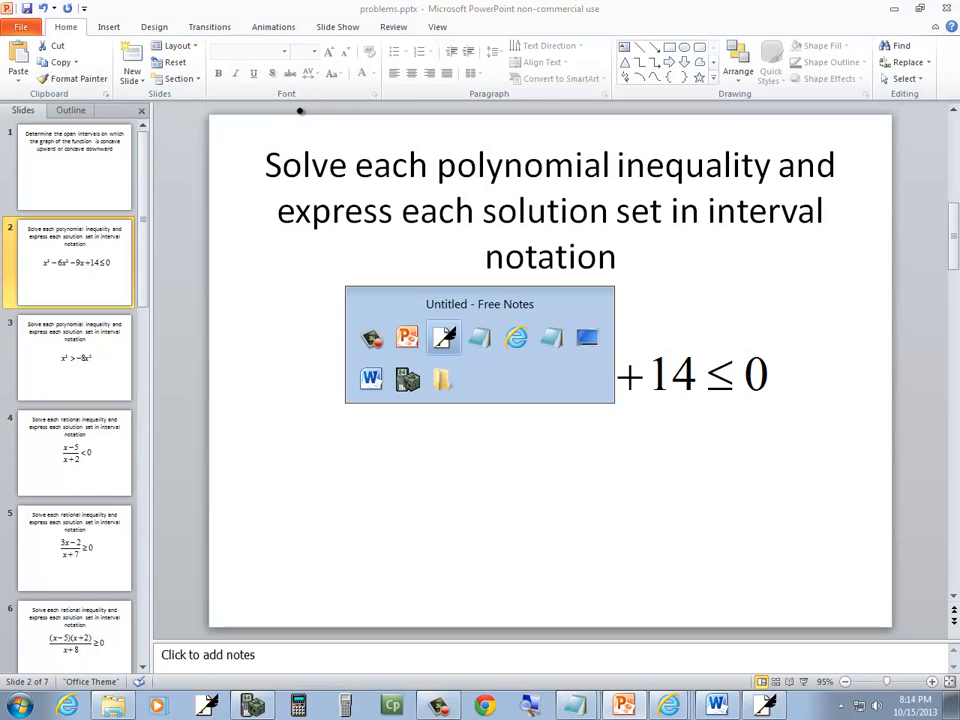
# Step: Bring the PowerPoint problem slide to the front
pyautogui.click(444, 338)
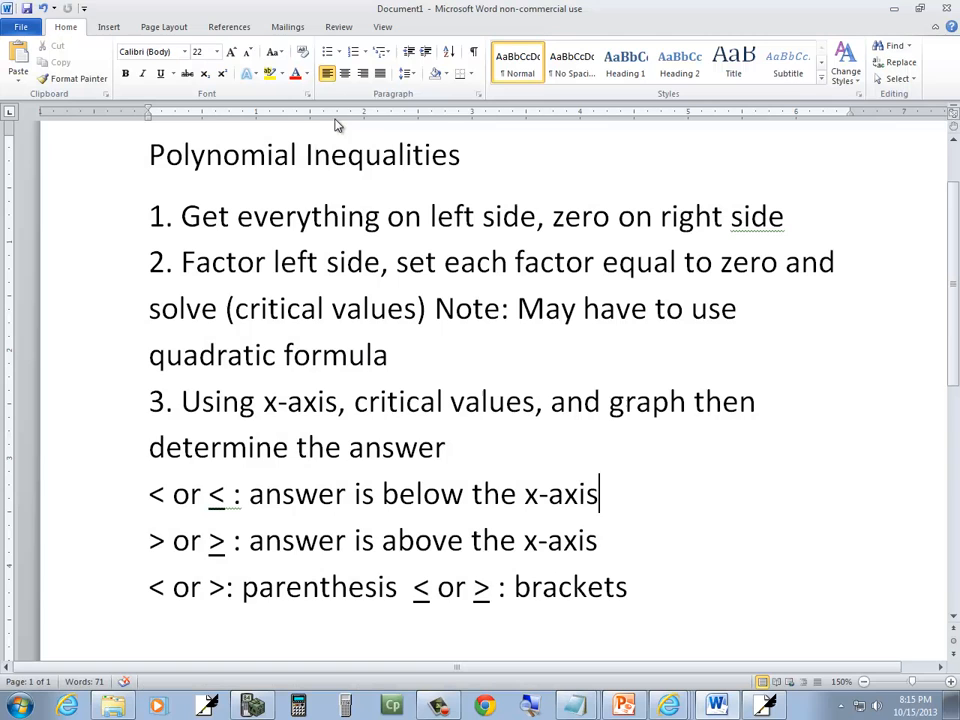
pyautogui.moveTo(388, 216)
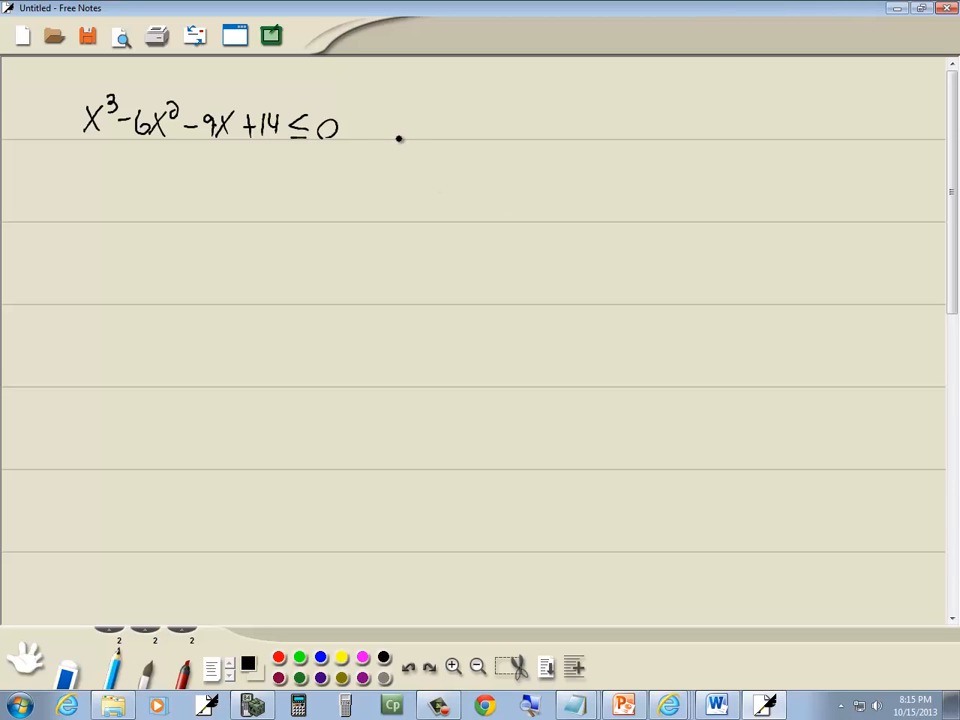
# Step: Finish x³ − 6x² − 9x + 14 ≤ 0, then in red brace the left side as Y1 and mark the 0
pyautogui.click(714, 706)
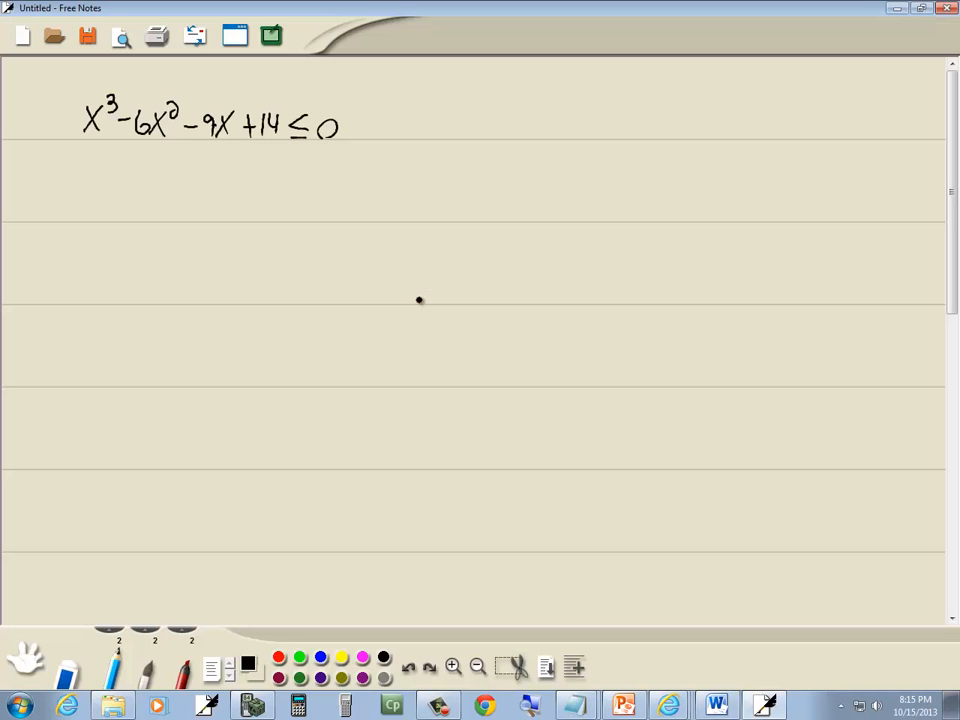
pyautogui.moveTo(420, 236)
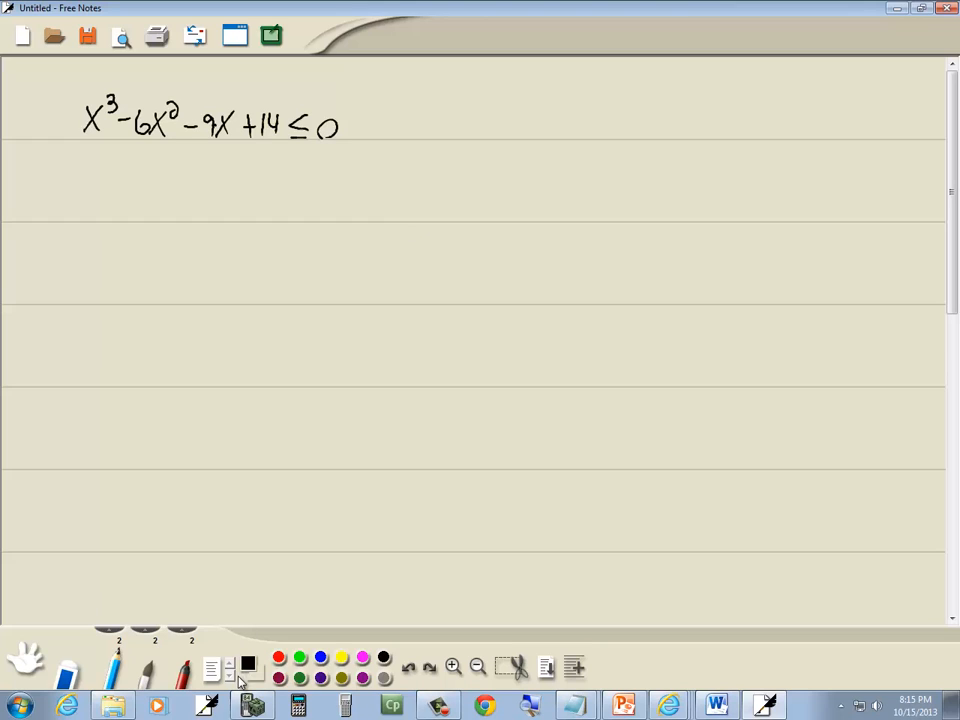
pyautogui.click(248, 664)
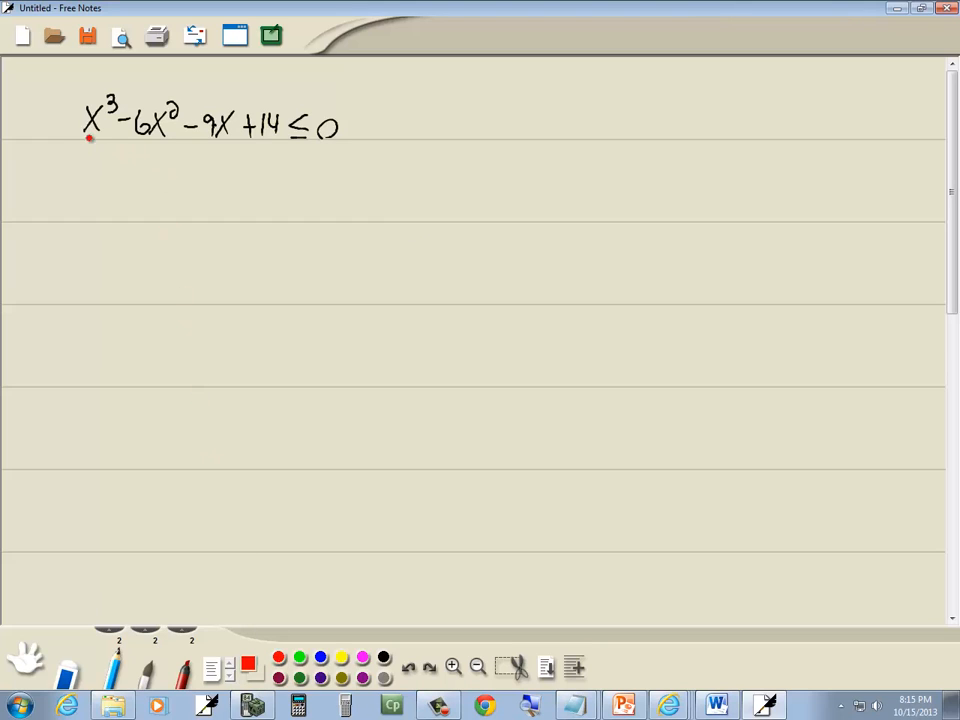
pyautogui.moveTo(84, 140); pyautogui.dragTo(280, 148)
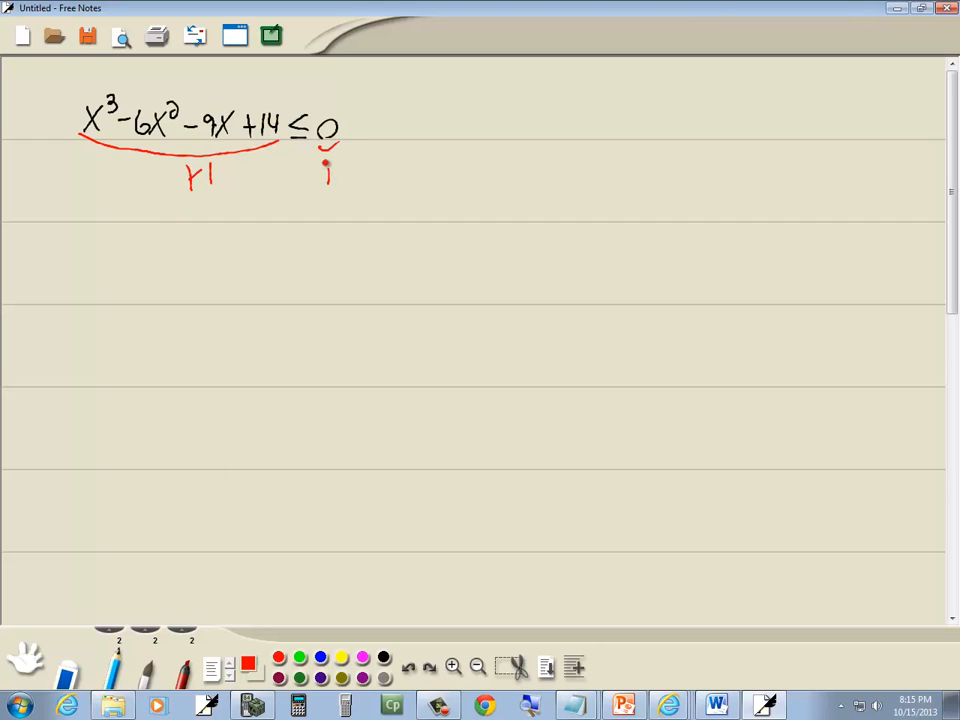
pyautogui.moveTo(320, 170); pyautogui.dragTo(350, 176)
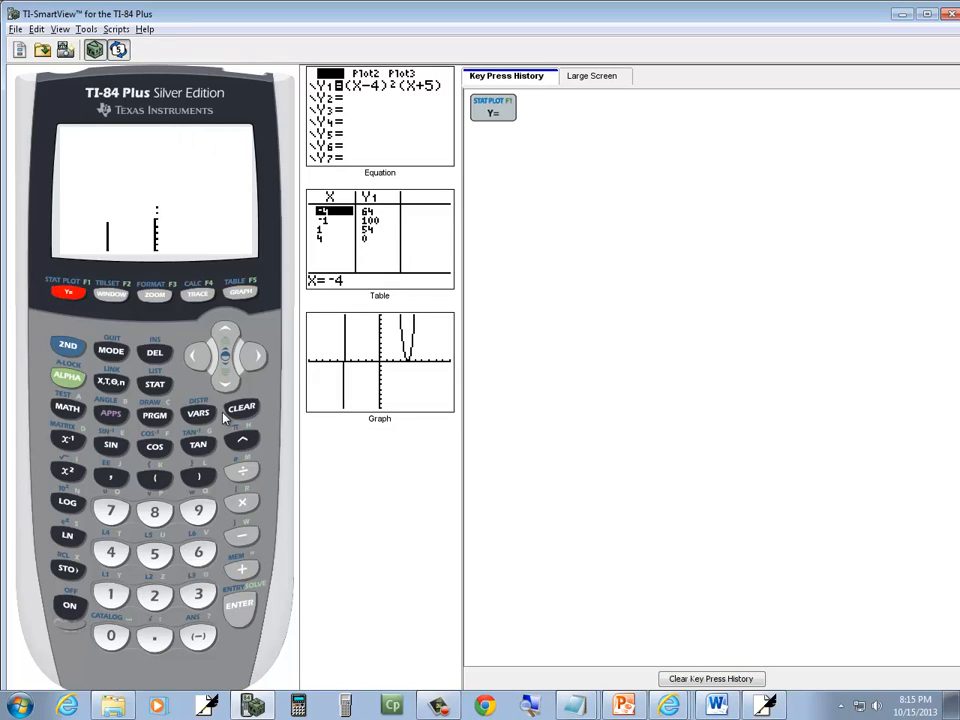
# Step: Clear Y1 and key in X^3 − 6X² − 9X + 14, with Y2 = 0
pyautogui.click(240, 408)
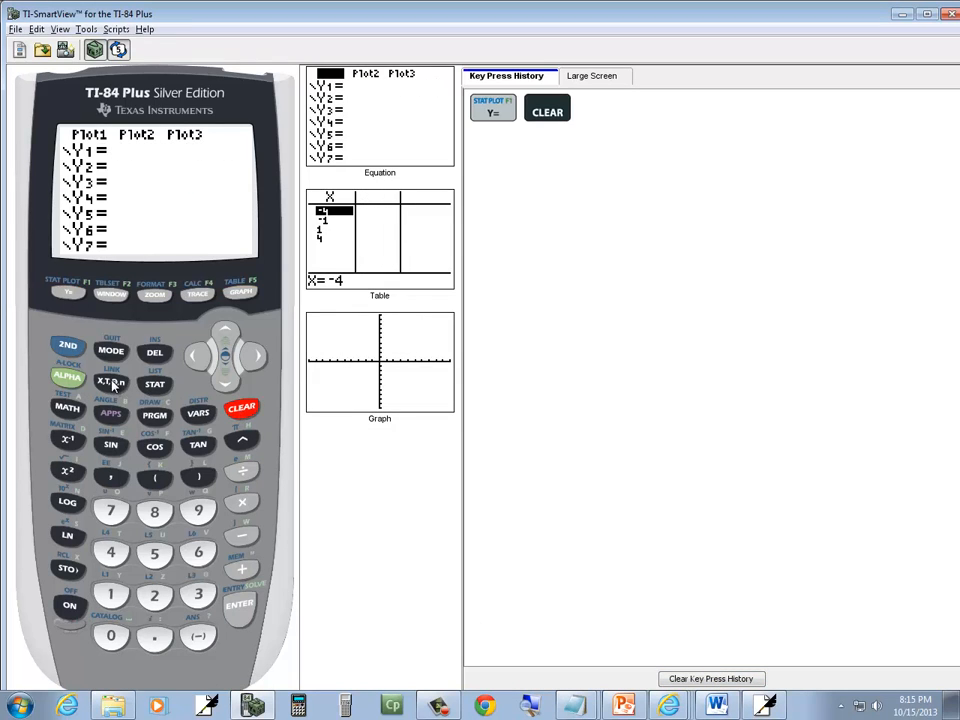
pyautogui.click(196, 596)
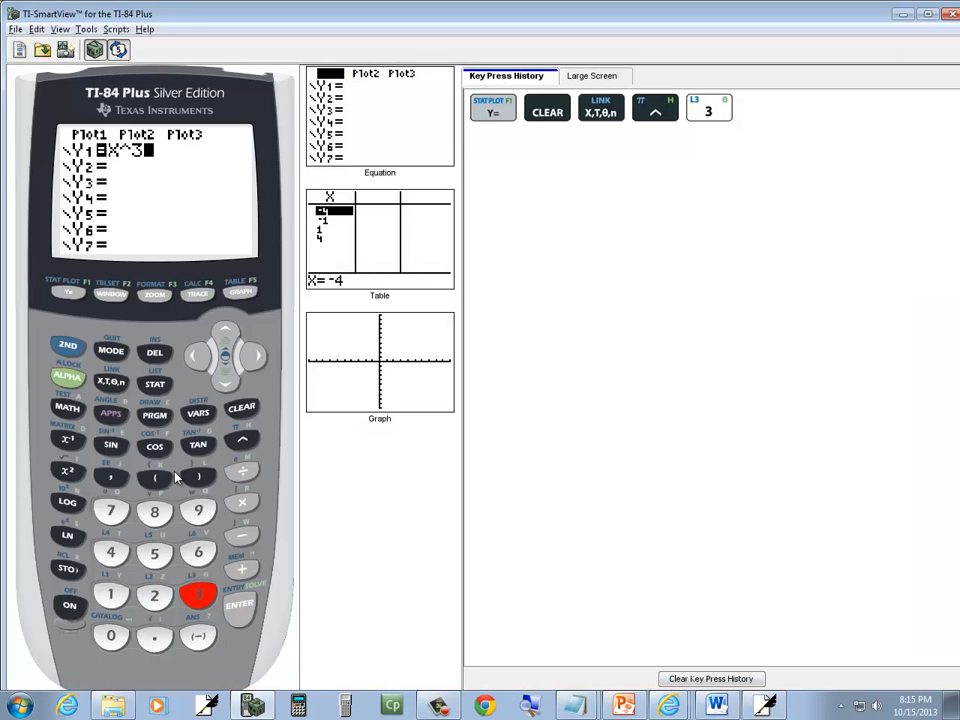
pyautogui.moveTo(258, 362)
pyautogui.write('-')
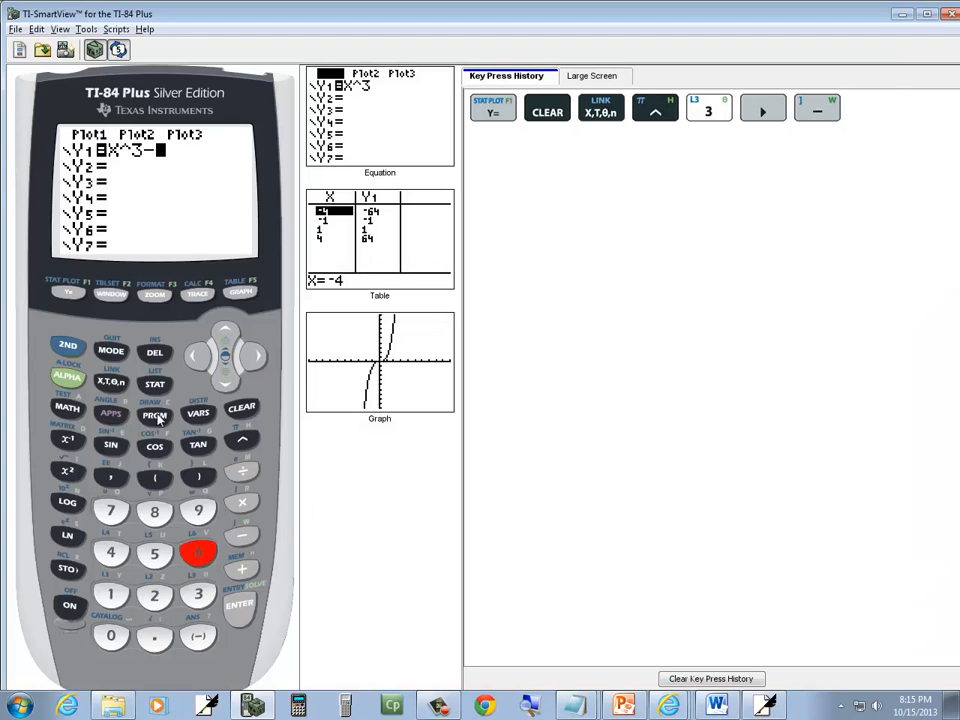
pyautogui.click(68, 472)
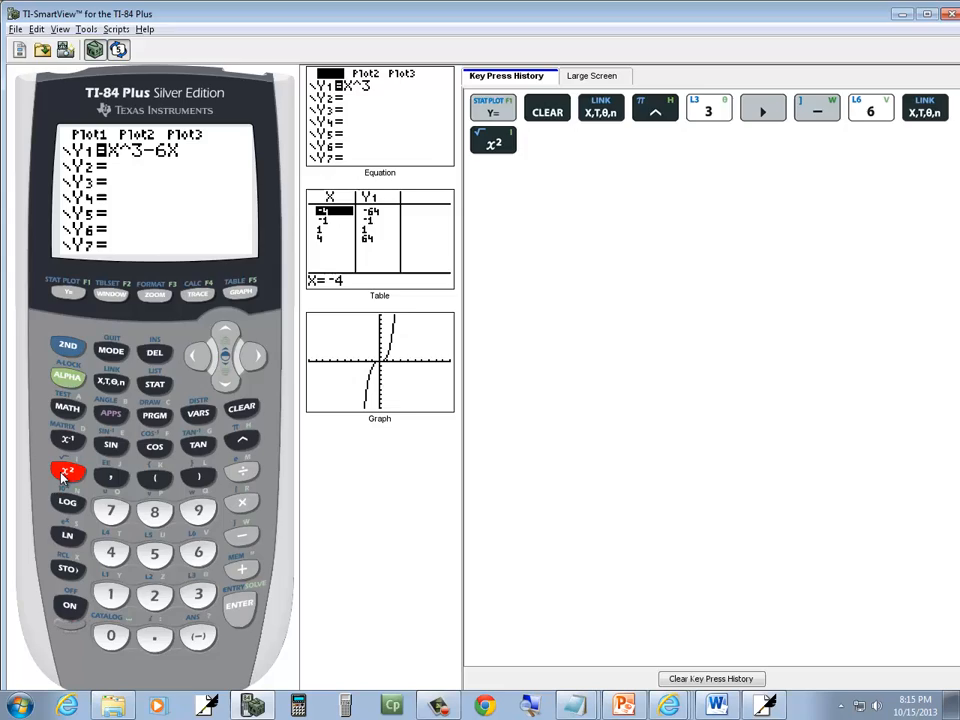
pyautogui.click(68, 472)
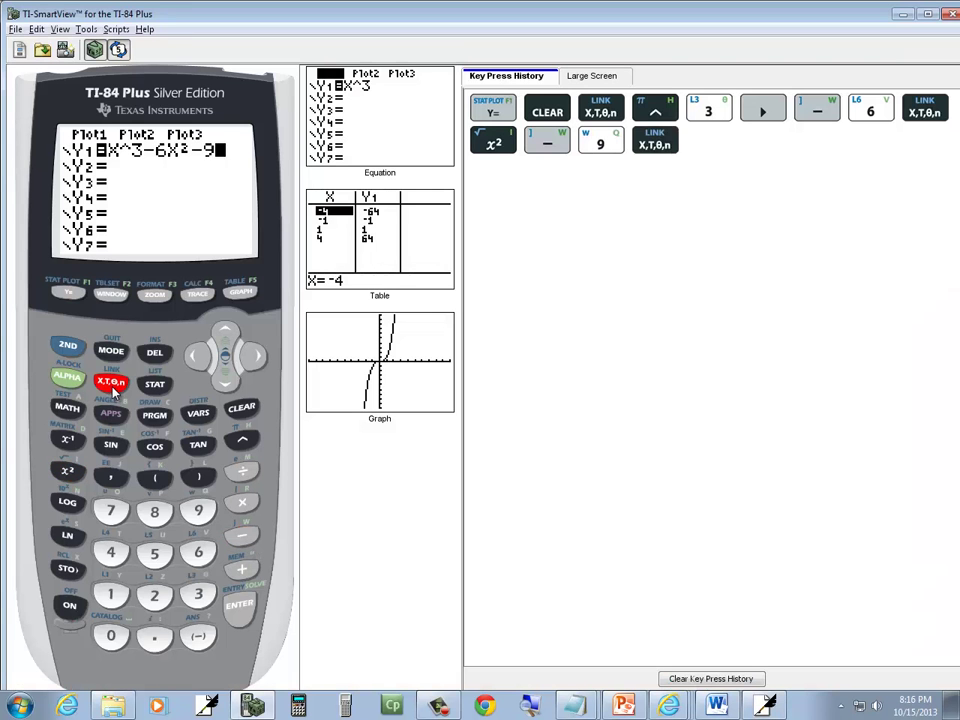
pyautogui.click(112, 382)
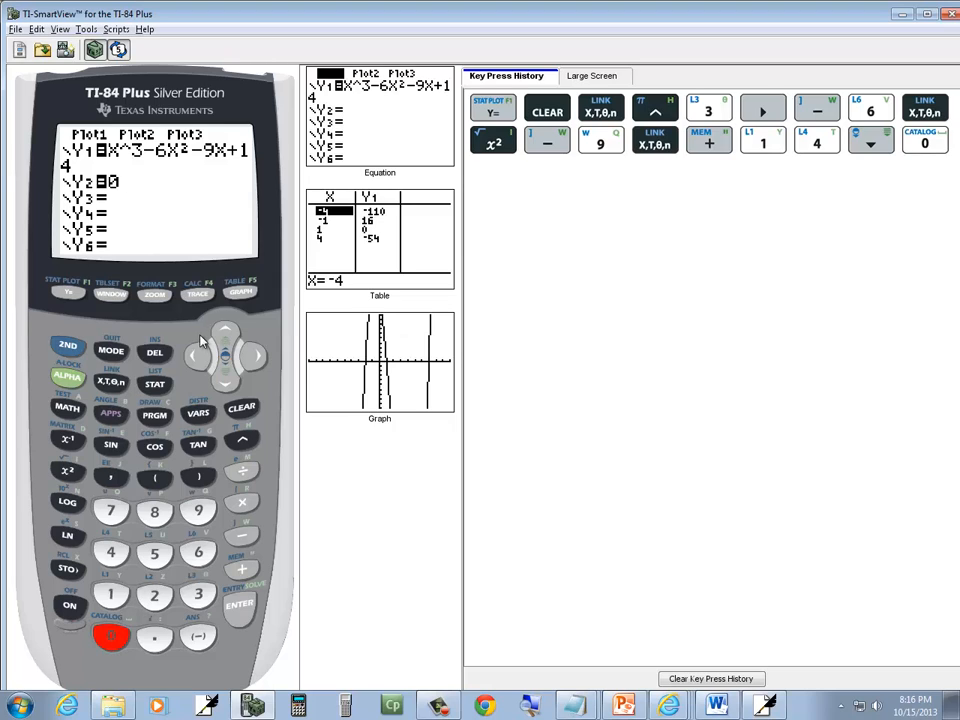
# Step: Choose 5:intersect from the 2nd TRACE calculate menu
pyautogui.click(68, 348)
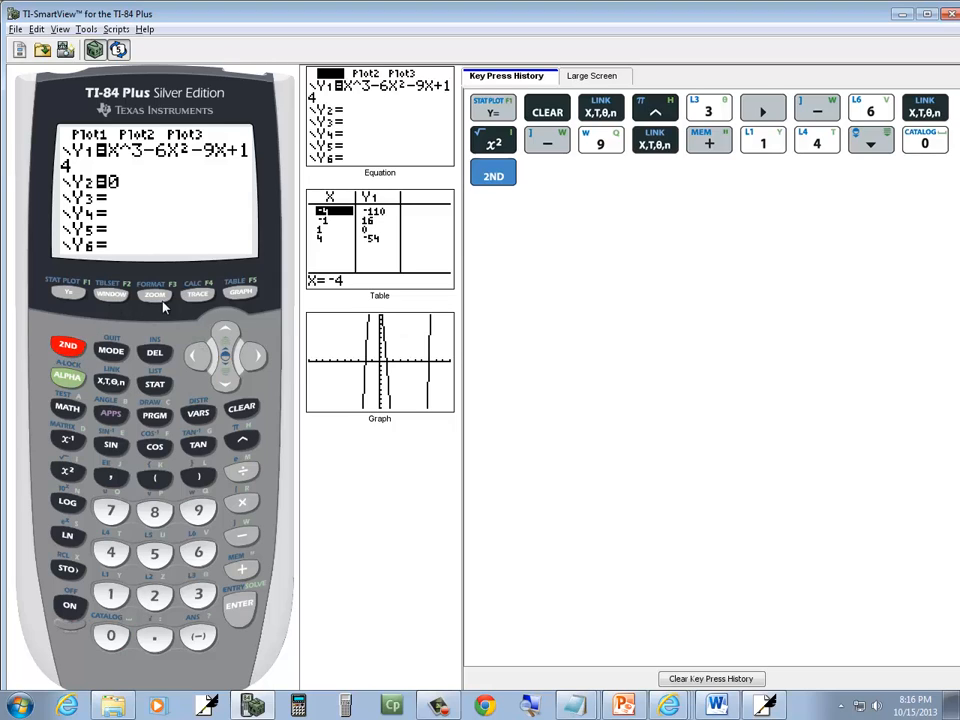
pyautogui.click(198, 294)
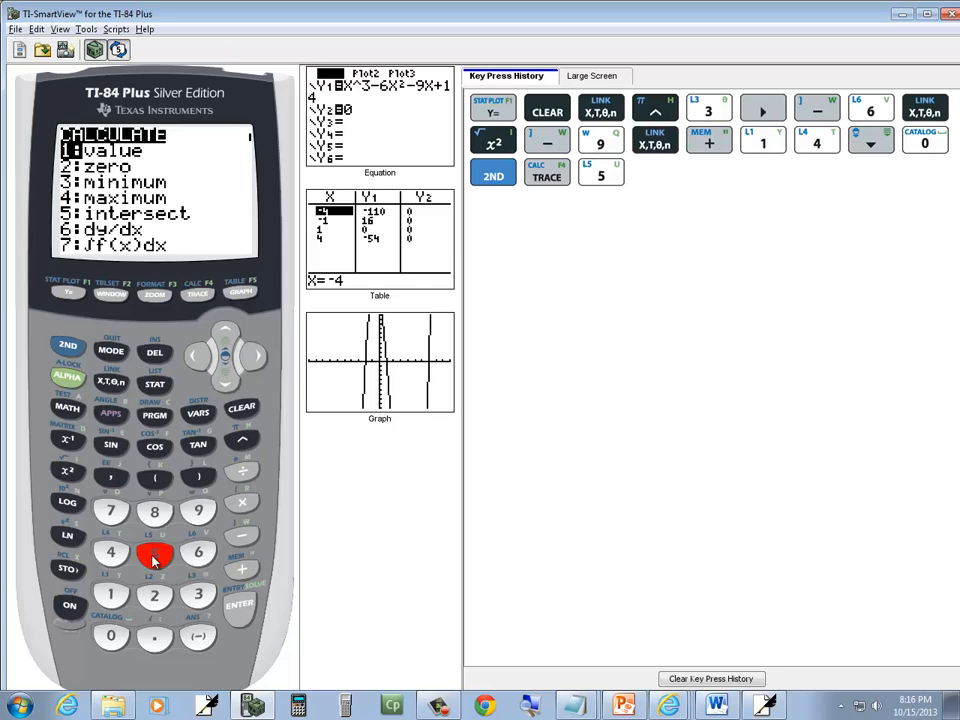
pyautogui.click(156, 556)
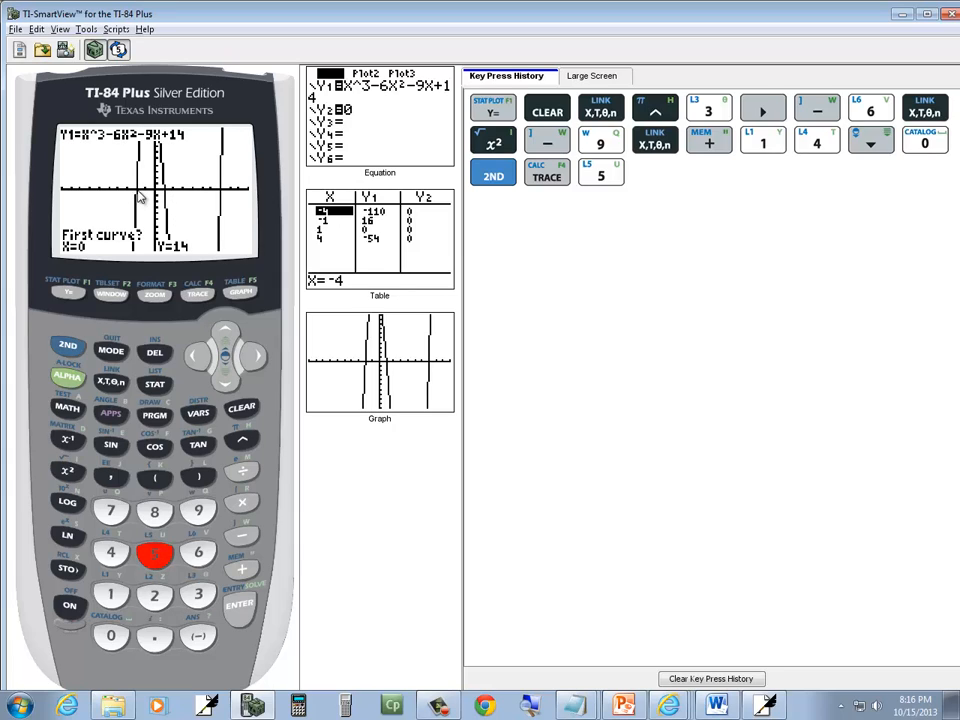
pyautogui.moveTo(238, 200)
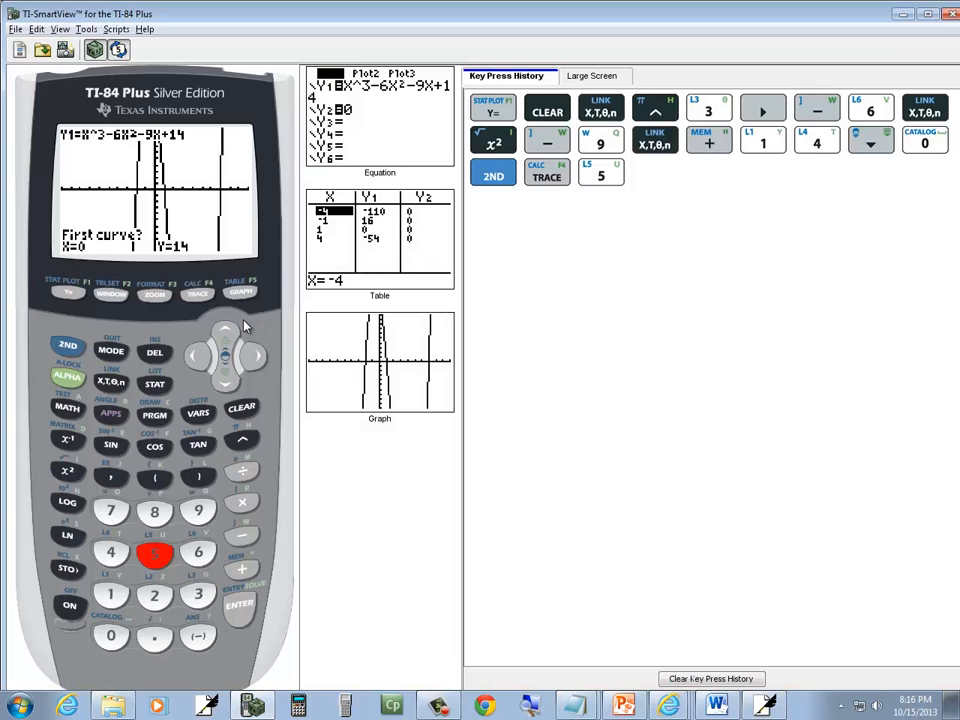
pyautogui.moveTo(132, 314)
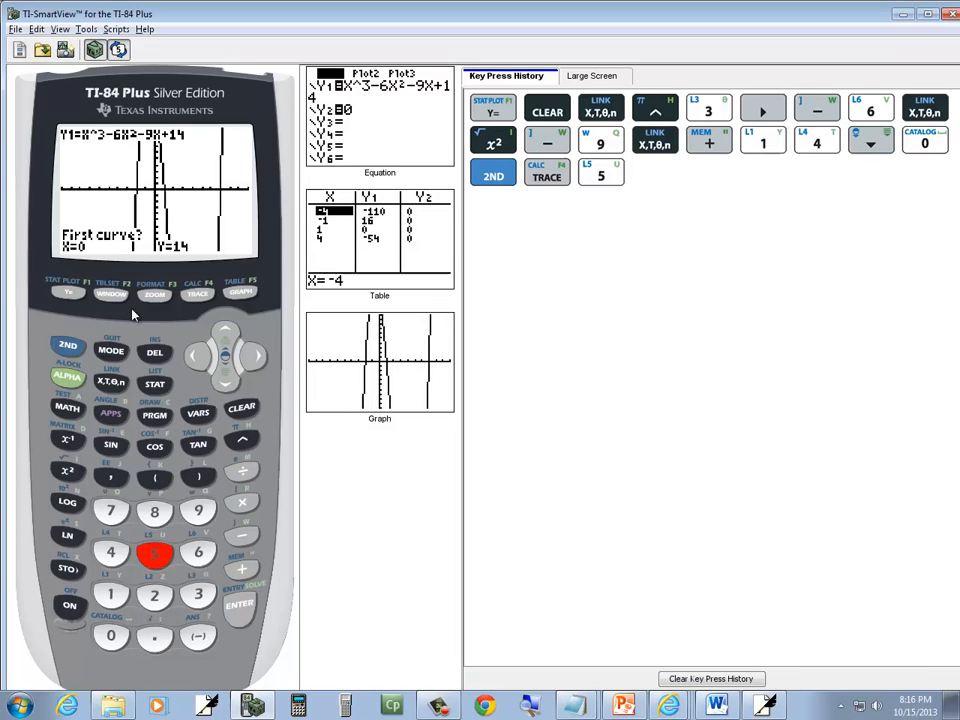
# Step: Accept both curves, guess 8 and compute the rightmost intersection, then return to the notes
pyautogui.click(240, 604)
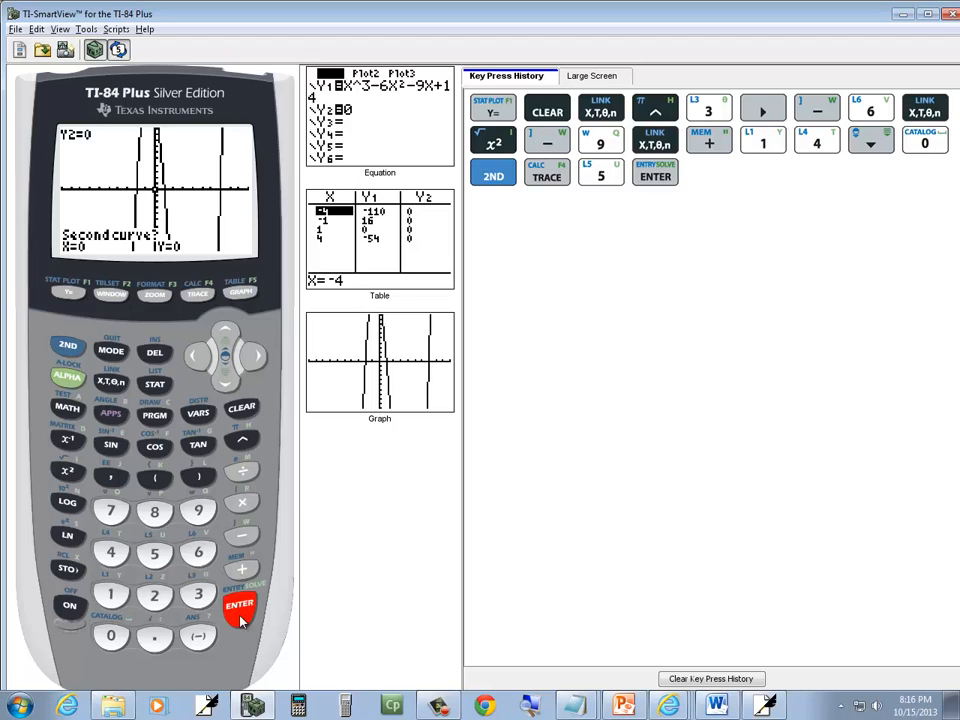
pyautogui.click(240, 604)
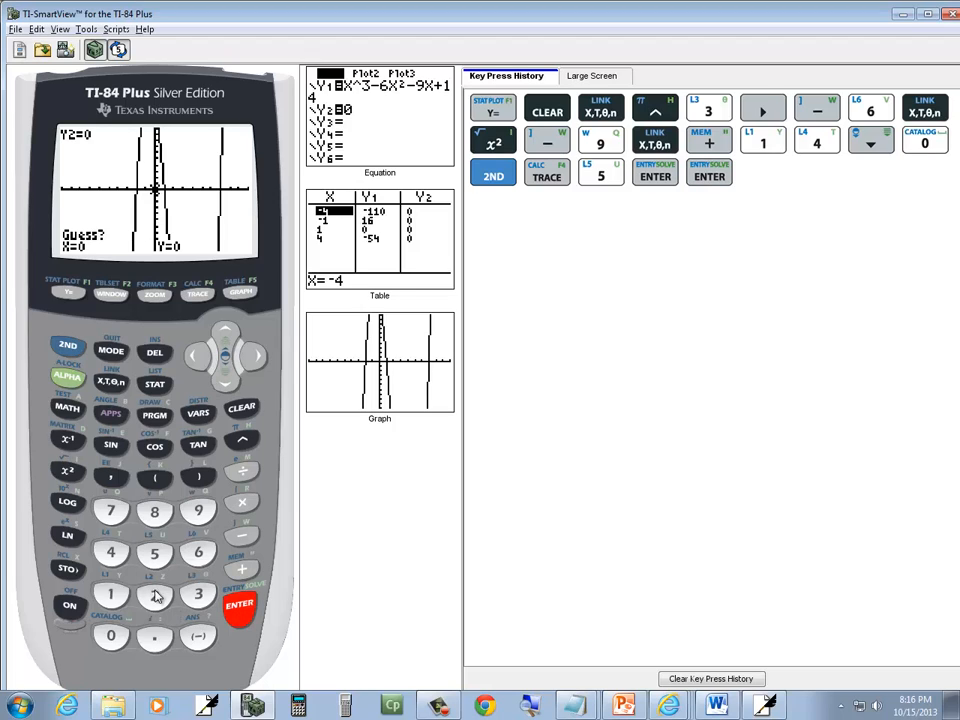
pyautogui.click(156, 512)
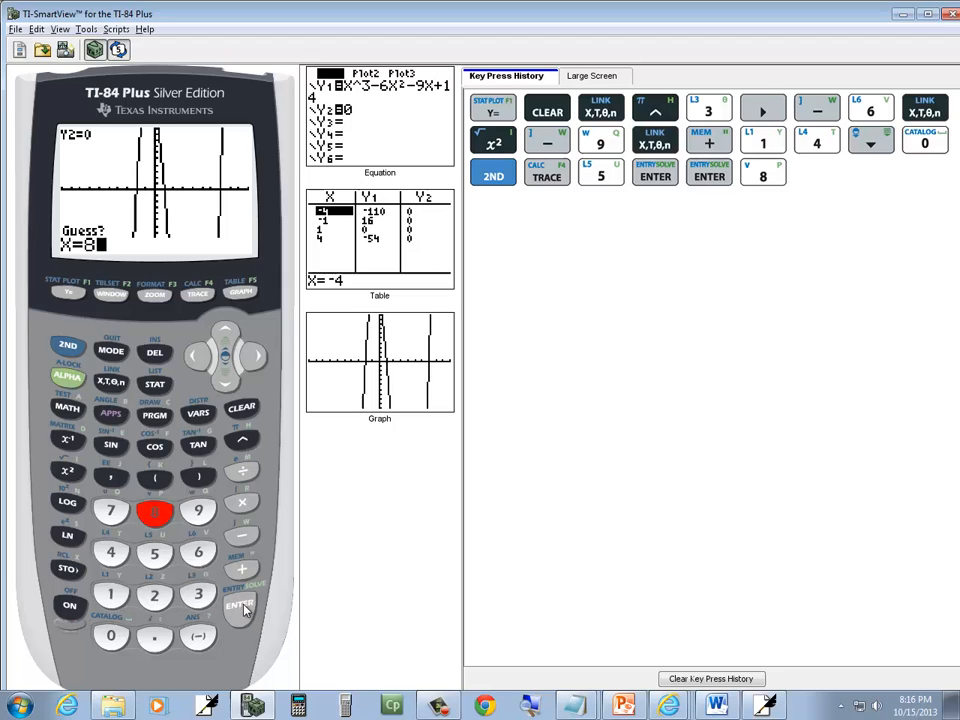
pyautogui.click(240, 608)
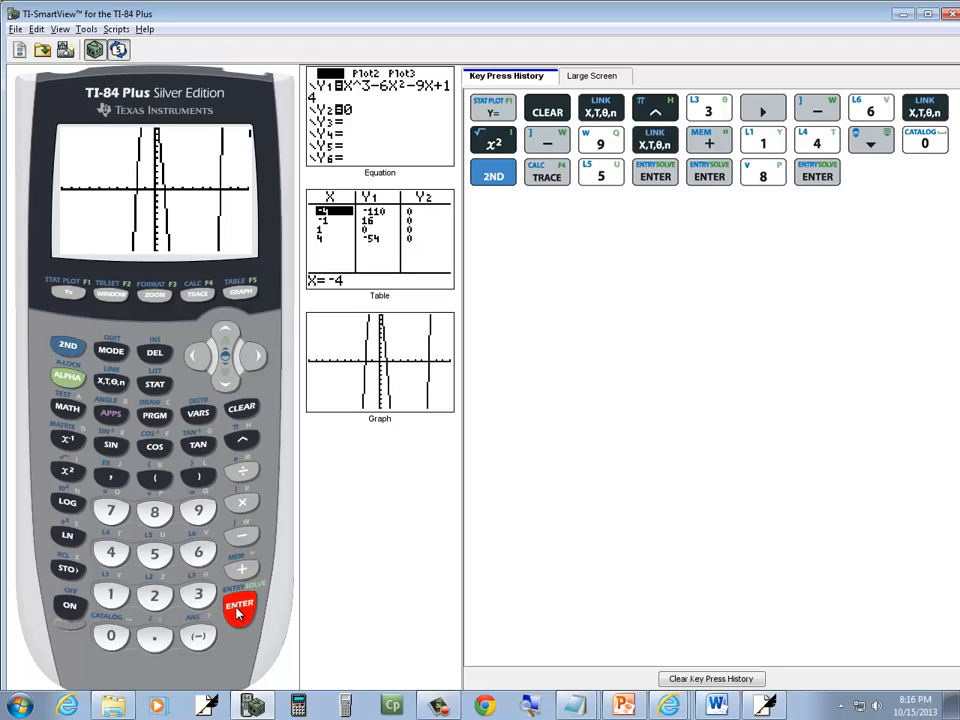
pyautogui.click(240, 604)
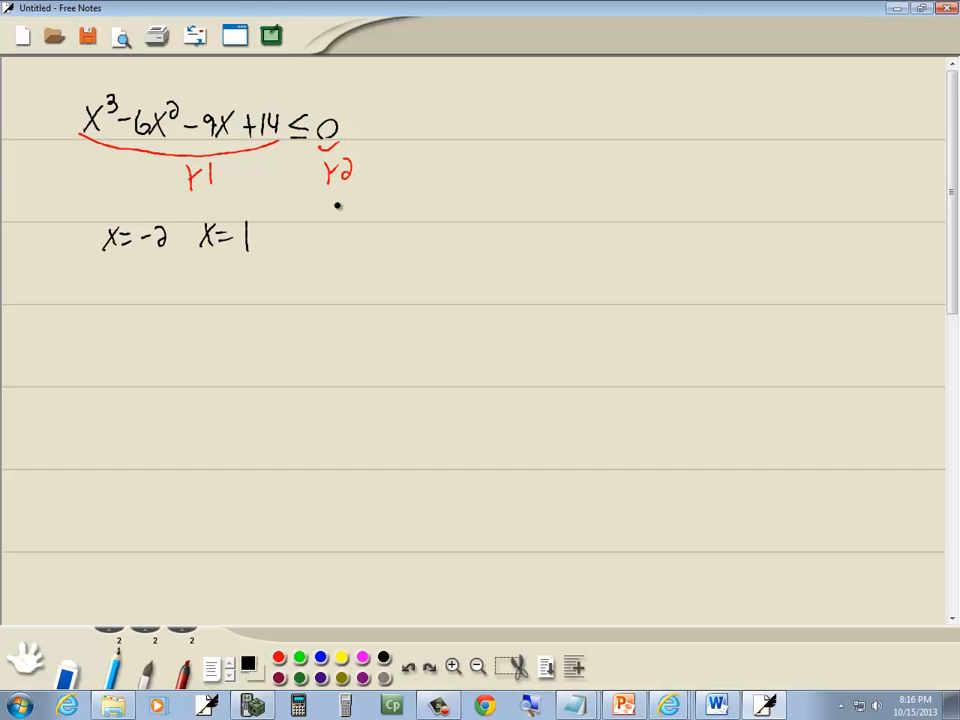
# Step: Write x = 7 and draw a number line marked −2, 1, 7 with red dotted lines through each
pyautogui.moveTo(304, 244); pyautogui.dragTo(376, 236)
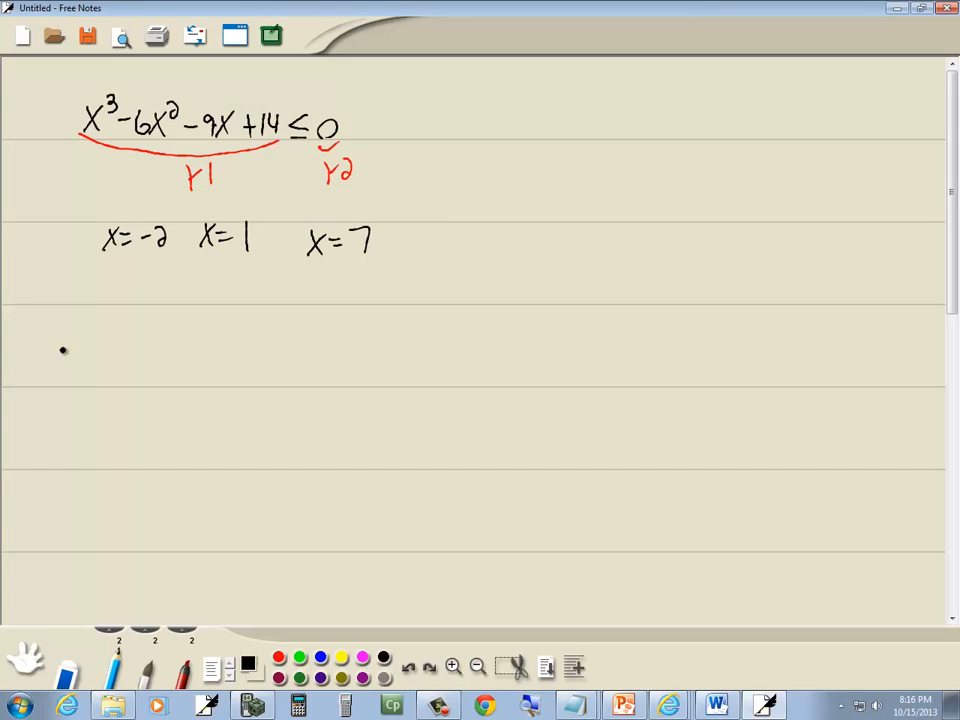
pyautogui.moveTo(62, 352); pyautogui.dragTo(388, 360)
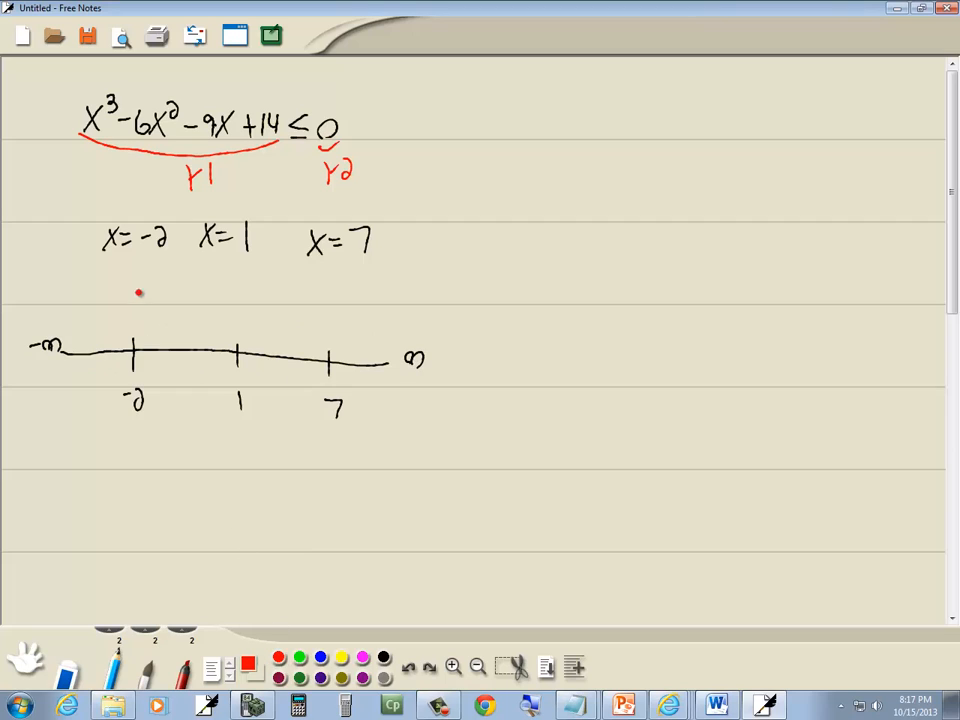
pyautogui.moveTo(136, 284); pyautogui.dragTo(136, 460)
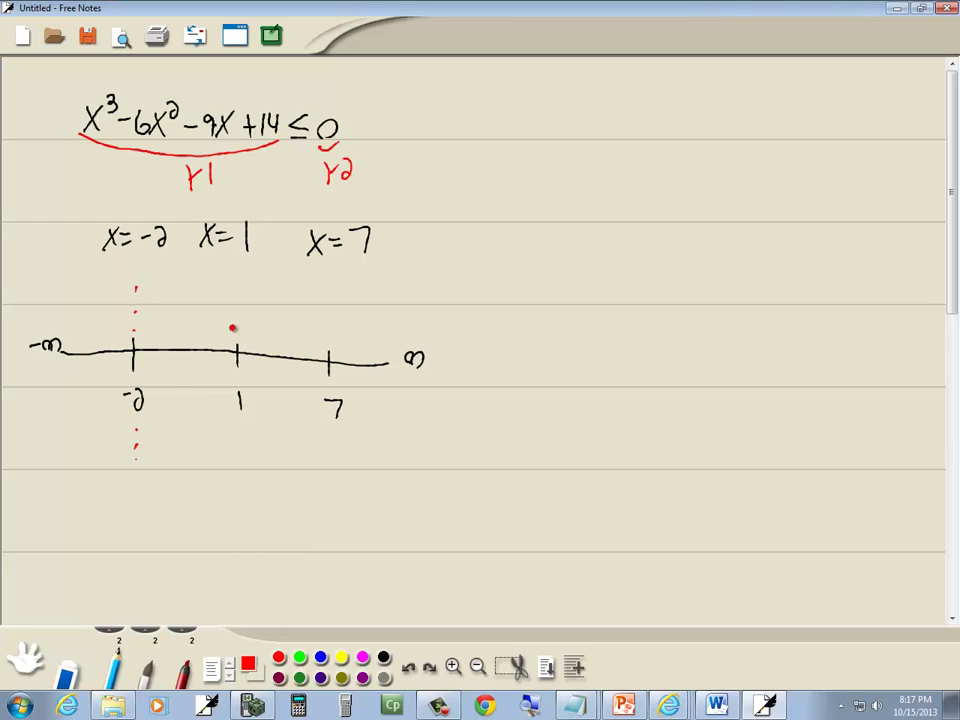
pyautogui.moveTo(240, 290); pyautogui.dragTo(240, 460)
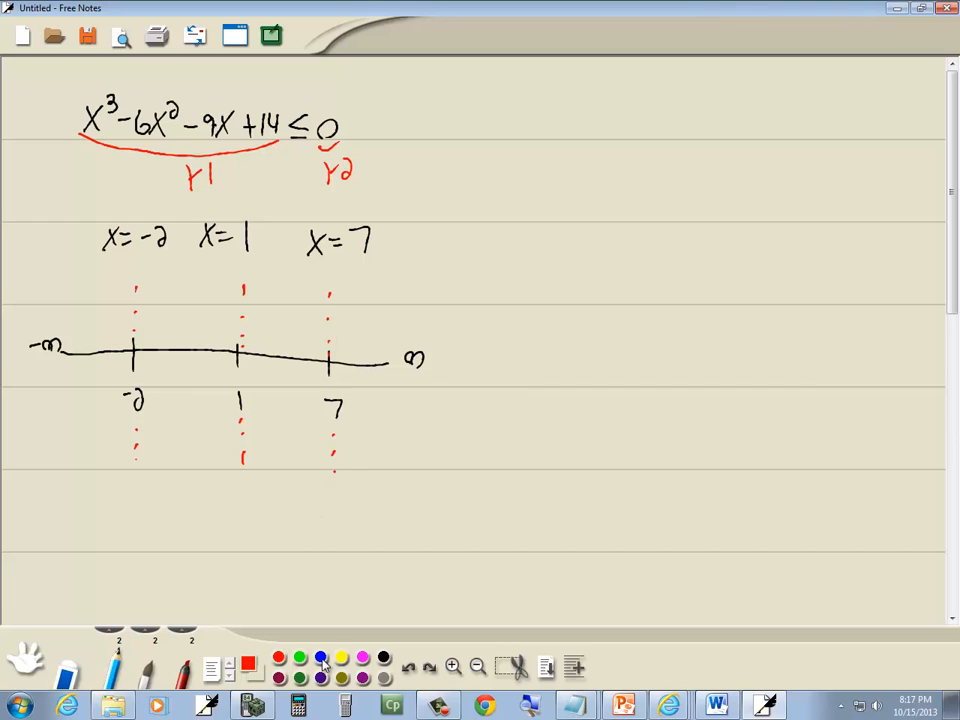
pyautogui.click(248, 656)
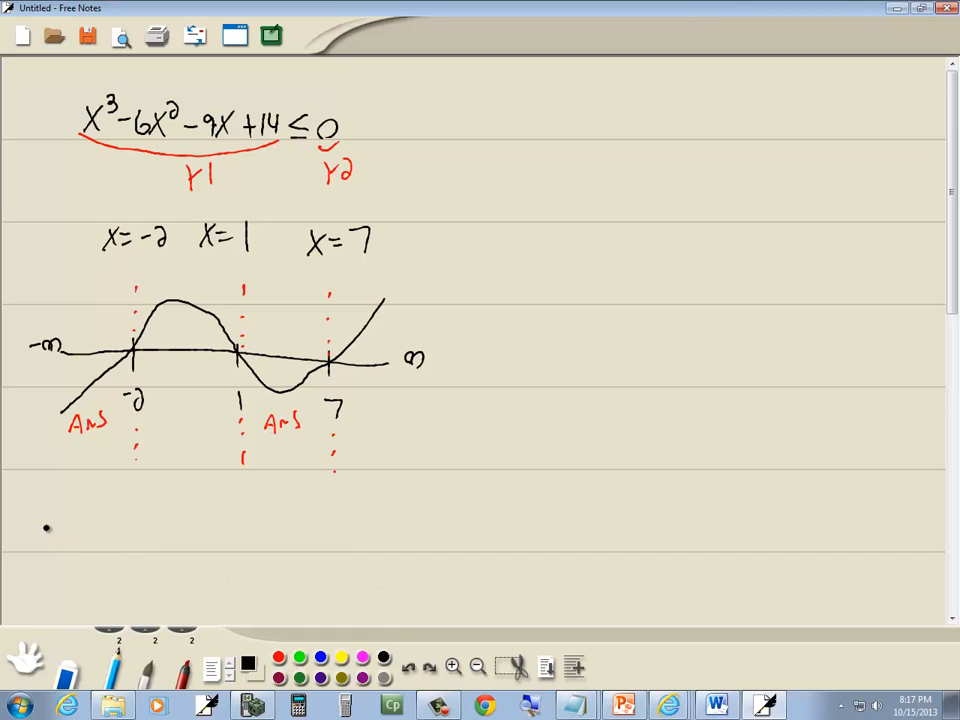
# Step: Write (−∞, −2] ∪ [1, 7] beneath the sketch, joined by a union symbol, and underline it
pyautogui.moveTo(44, 524); pyautogui.dragTo(136, 536)
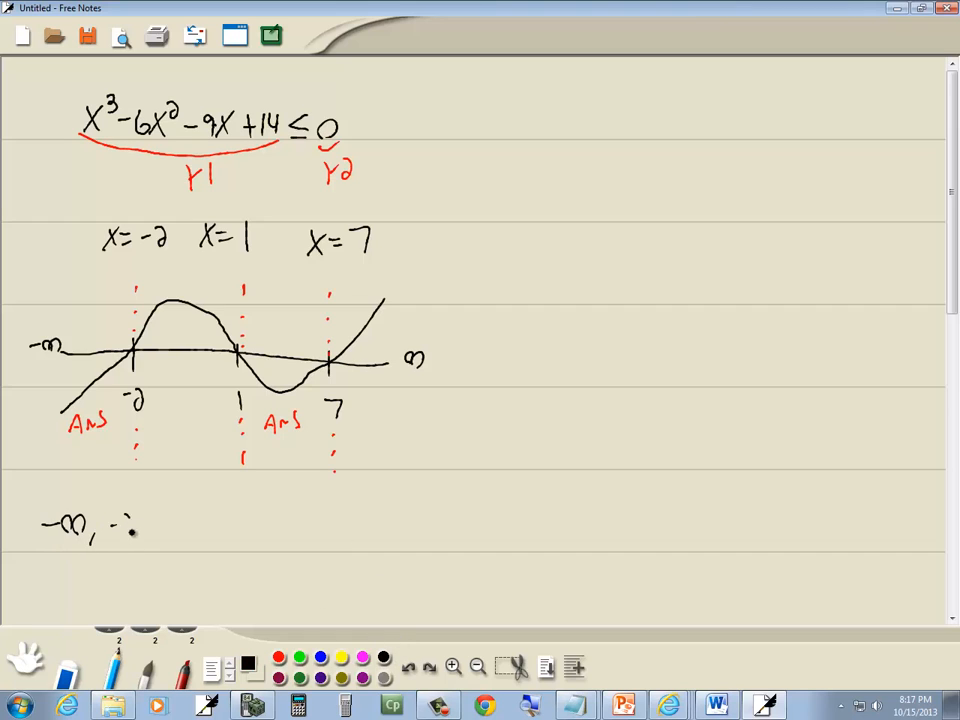
pyautogui.write('-2')
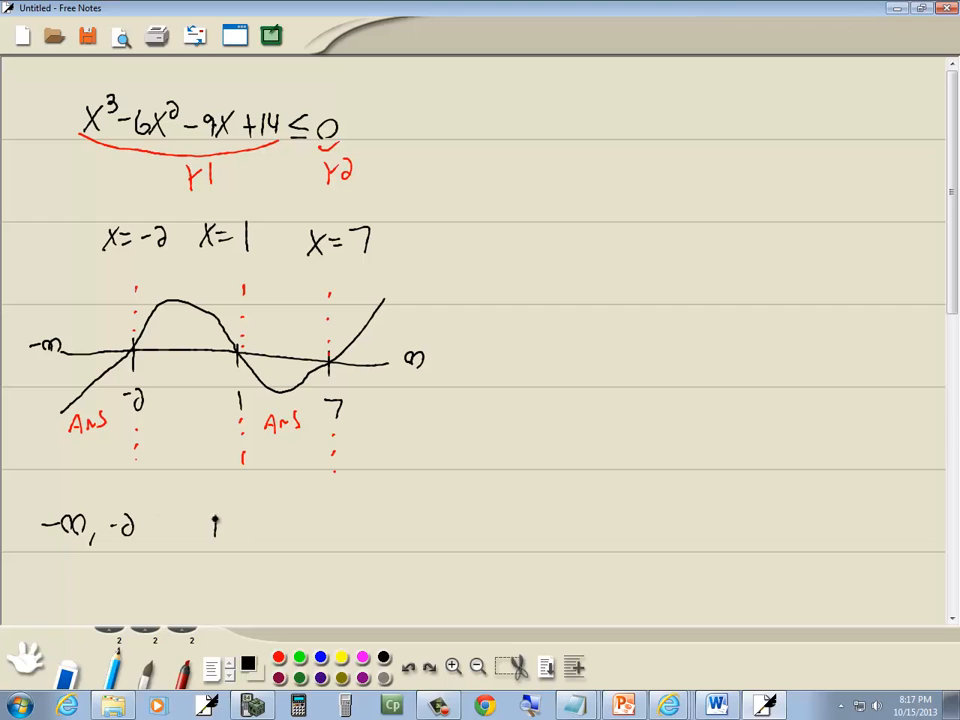
pyautogui.write('1,7')
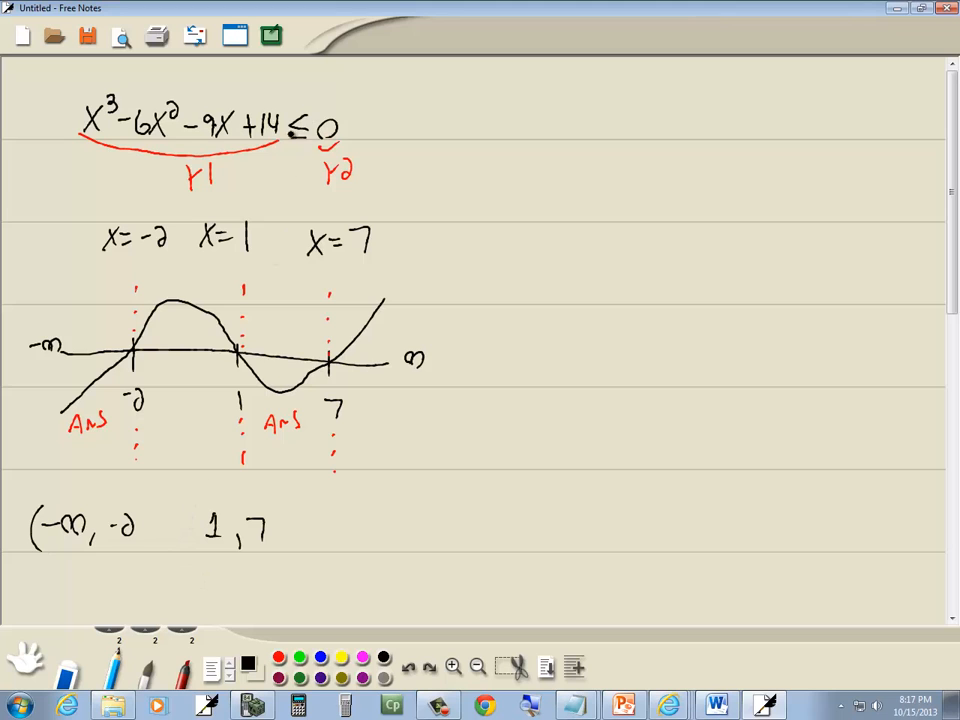
pyautogui.click(714, 704)
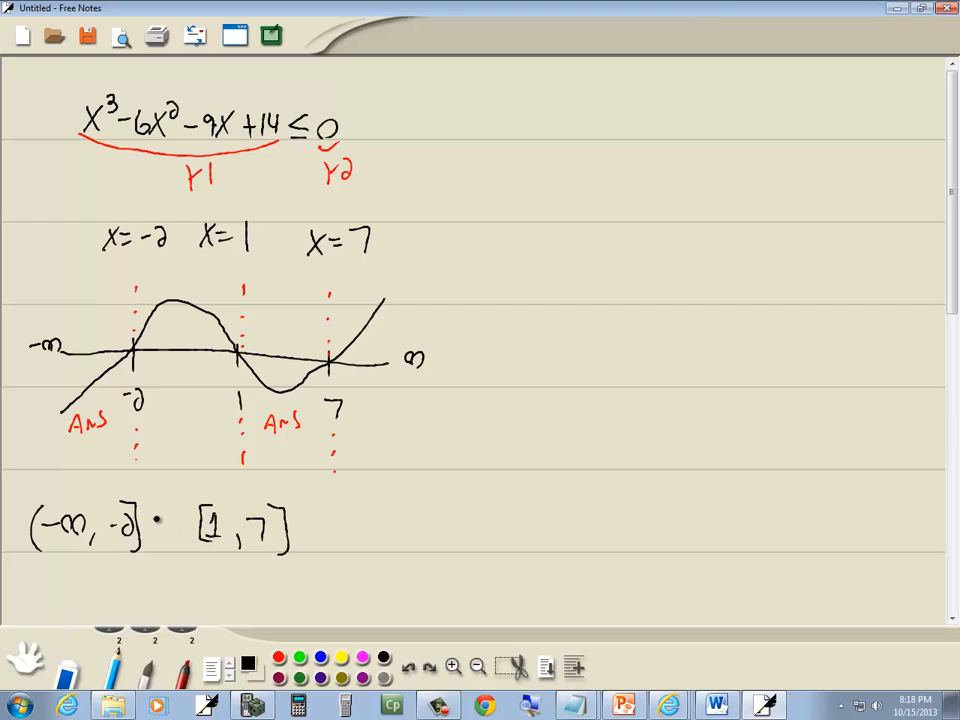
pyautogui.moveTo(156, 530); pyautogui.dragTo(300, 570)
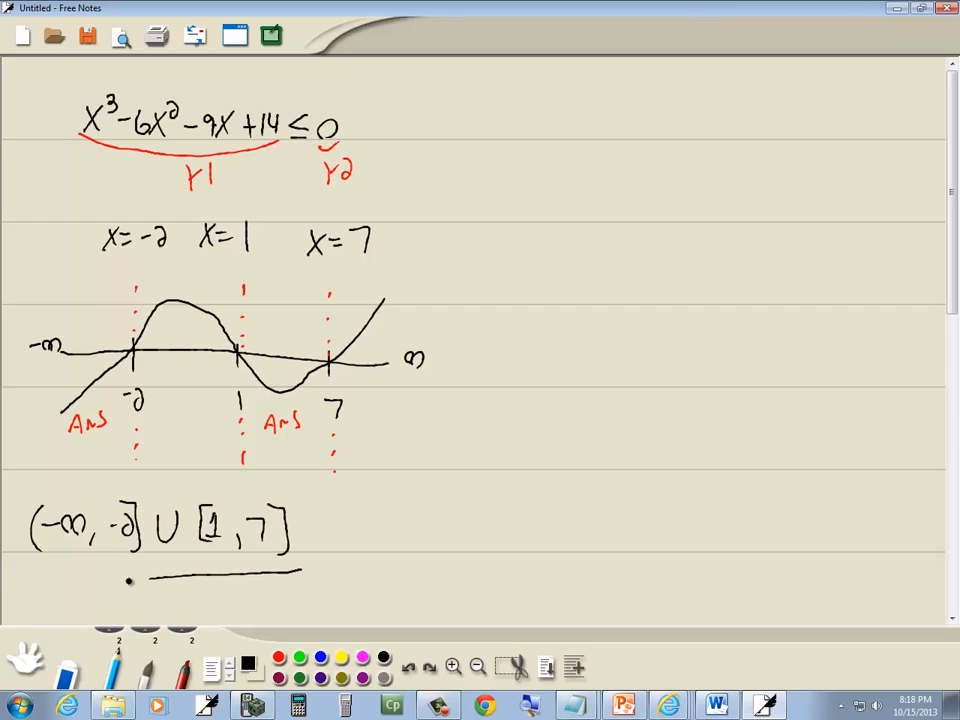